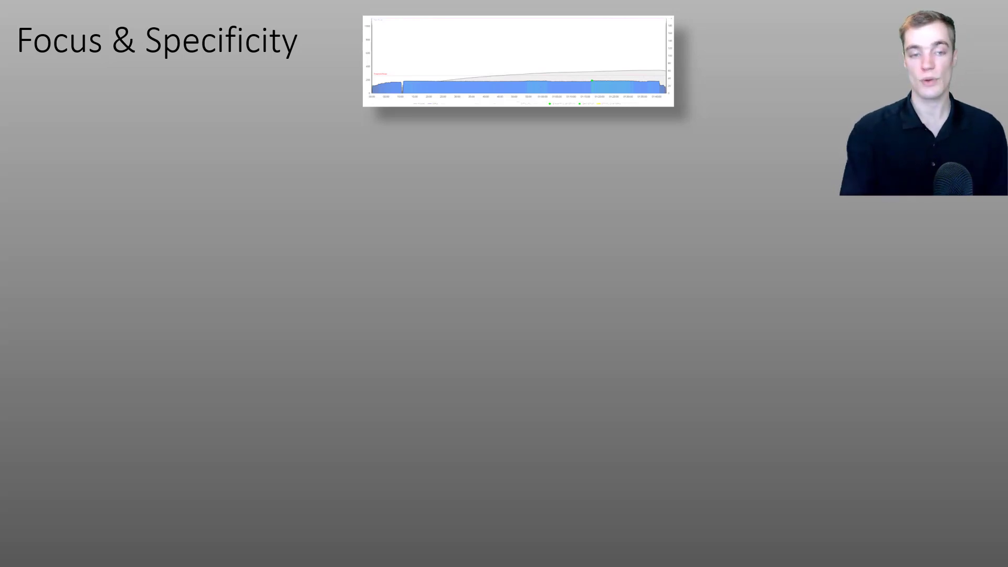
Advance the slideshow through the data-field slides to the one on using fat and carb data
{"action": "key", "text": "right"}
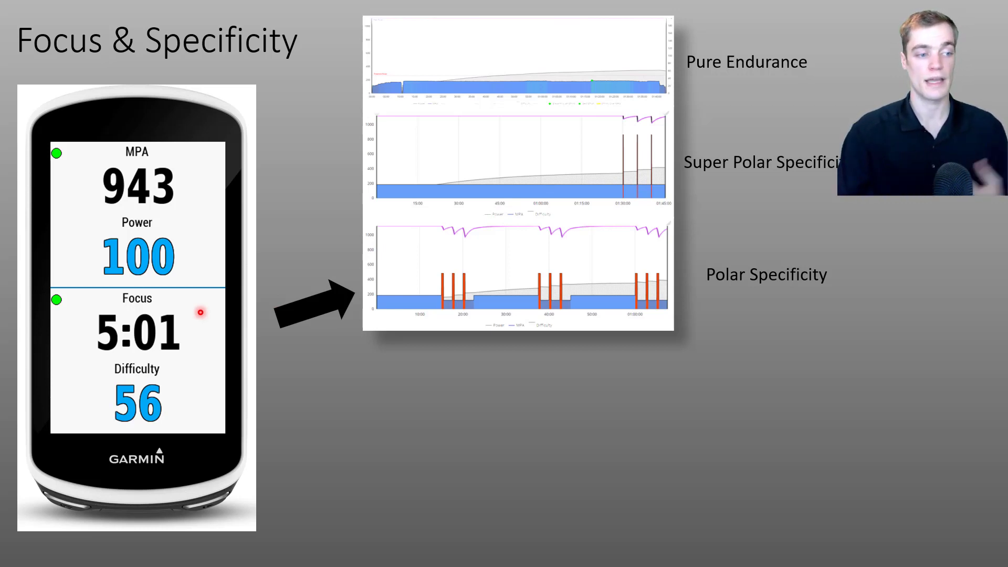
{"action": "mouse_move", "coordinate": [101, 371]}
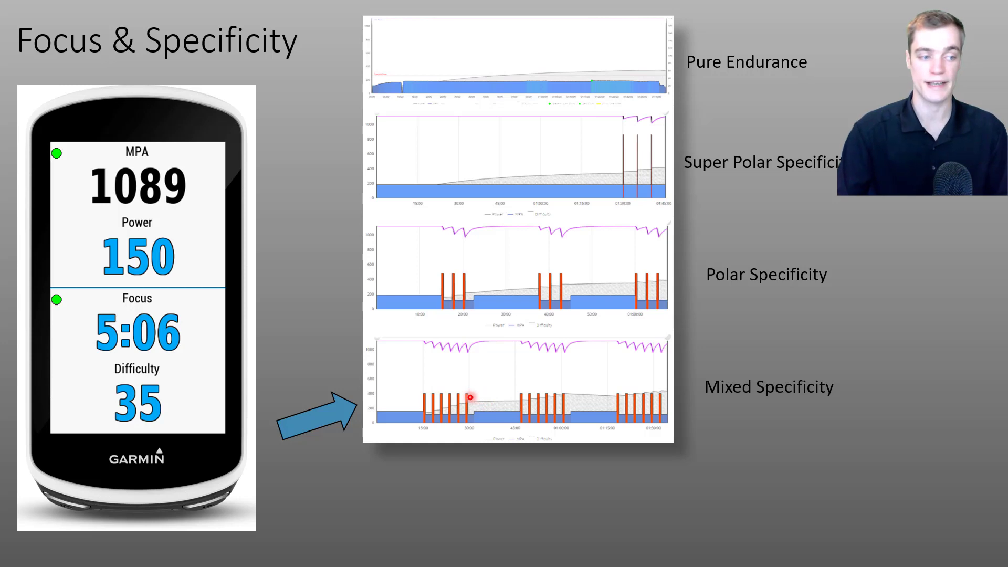
{"action": "mouse_move", "coordinate": [203, 333]}
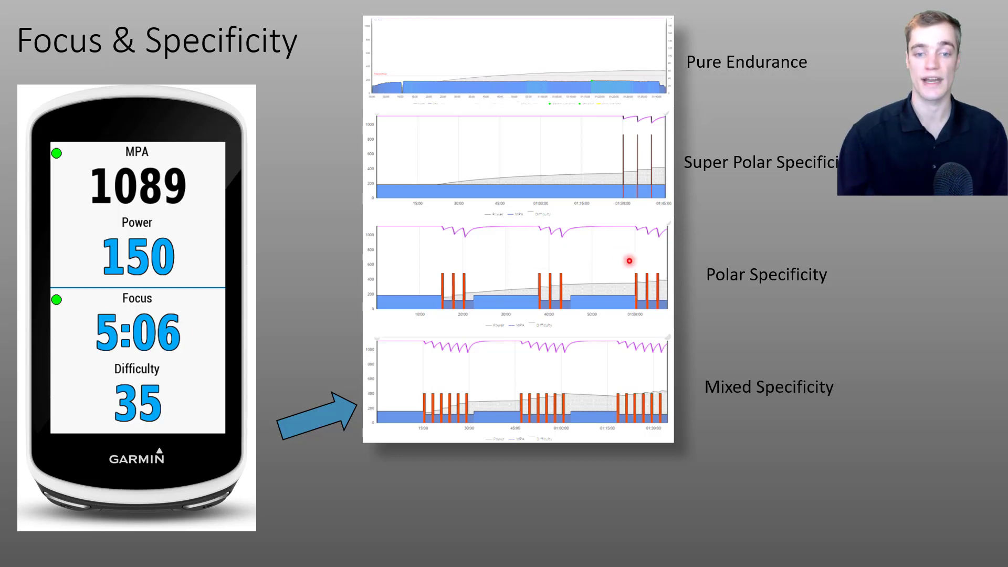
{"action": "mouse_move", "coordinate": [732, 394]}
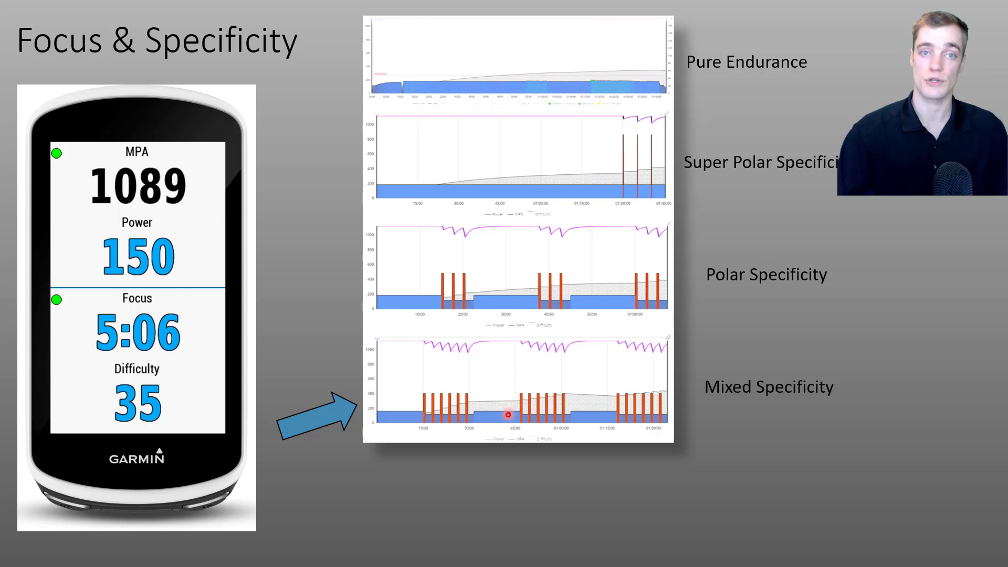
{"action": "mouse_move", "coordinate": [726, 400]}
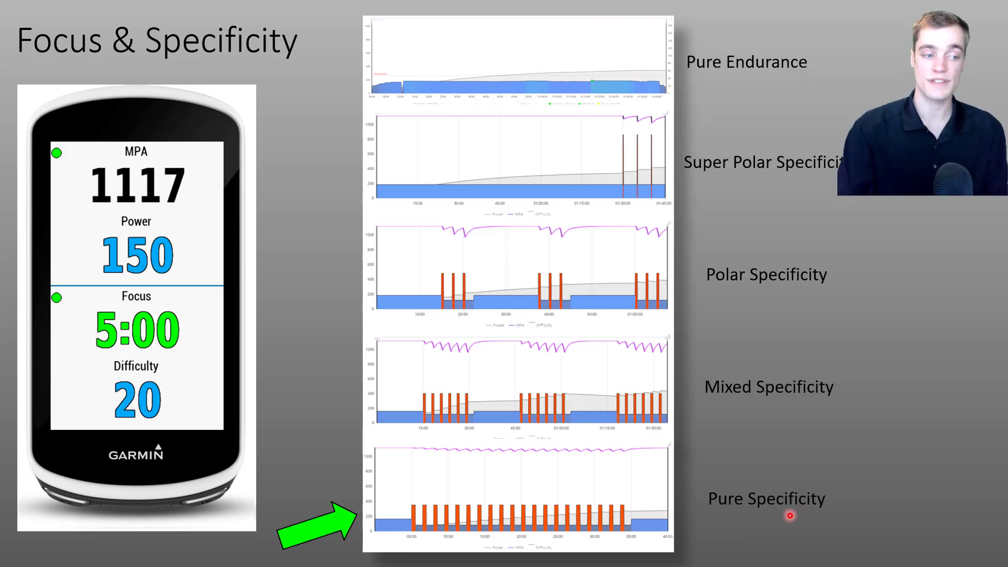
{"action": "mouse_move", "coordinate": [178, 326]}
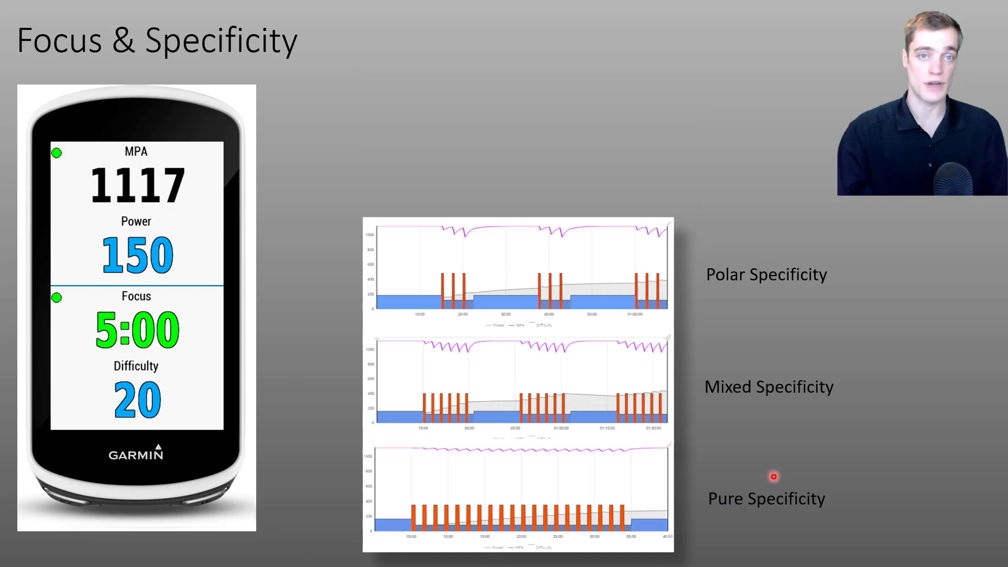
{"action": "mouse_move", "coordinate": [881, 460]}
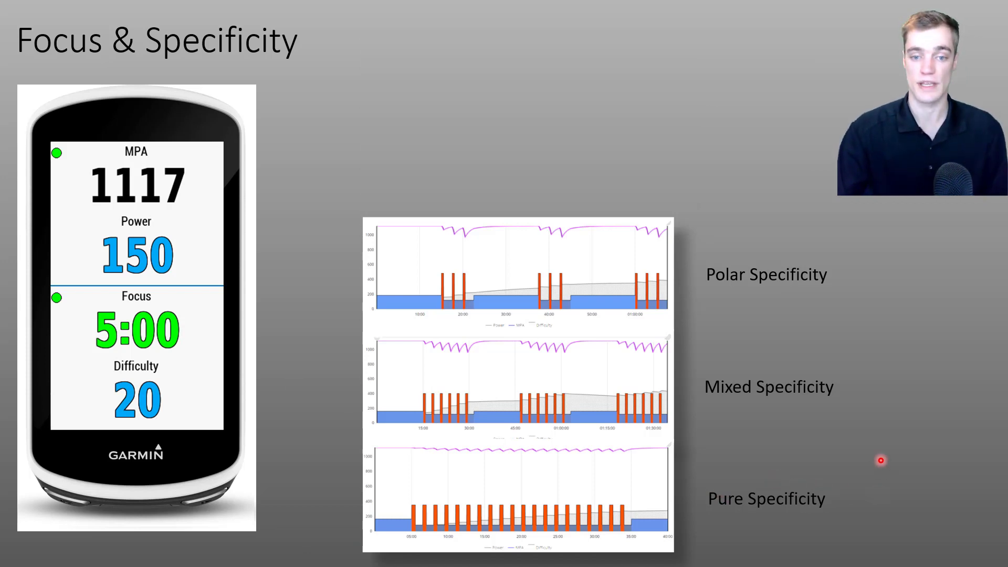
{"action": "mouse_move", "coordinate": [880, 270]}
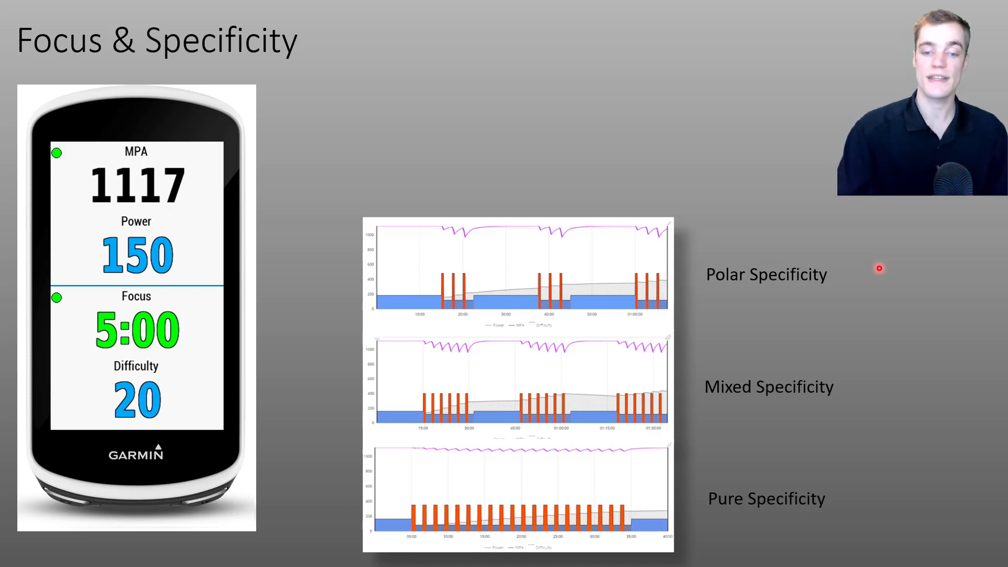
{"action": "mouse_move", "coordinate": [851, 498]}
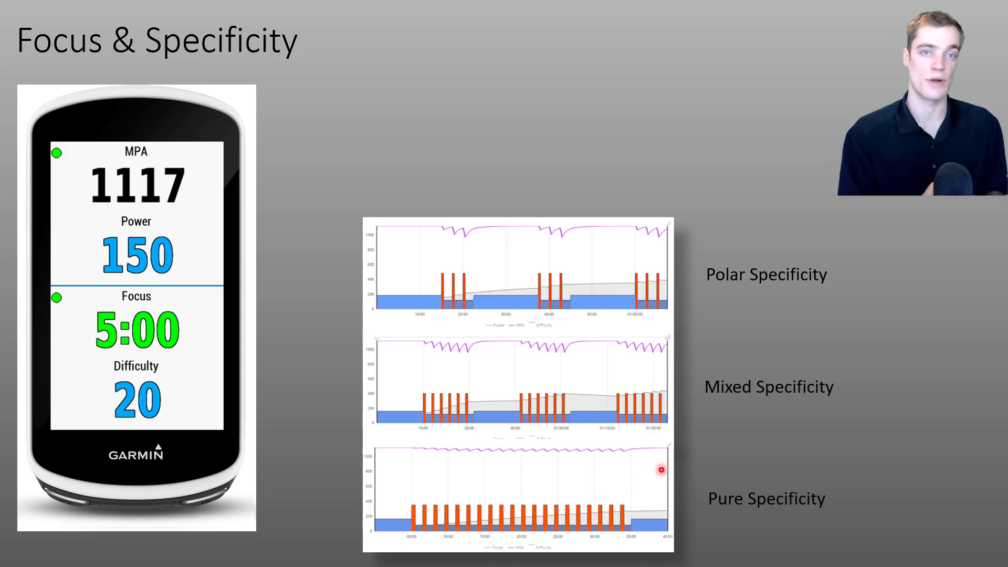
{"action": "key", "text": "Right"}
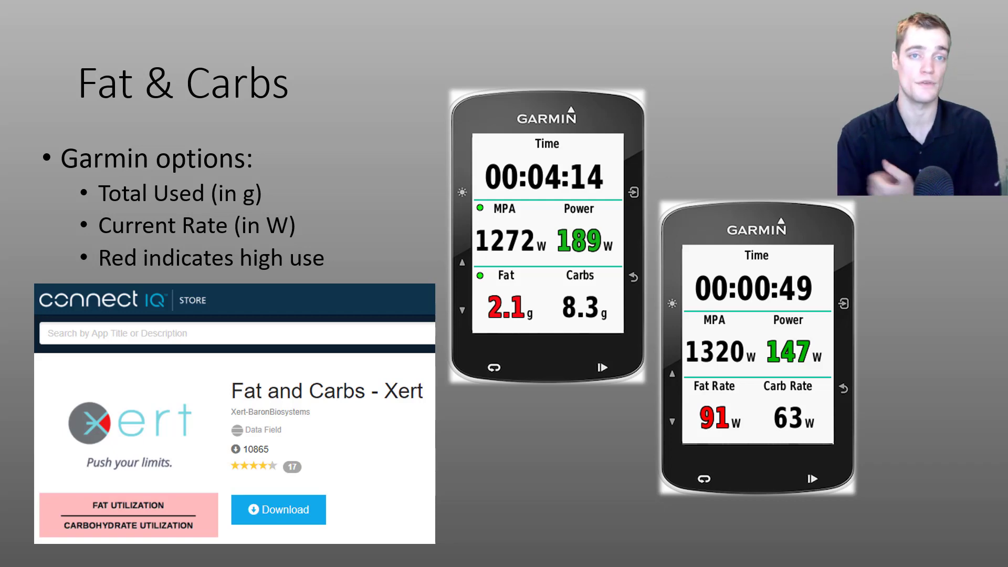
{"action": "key", "text": "right"}
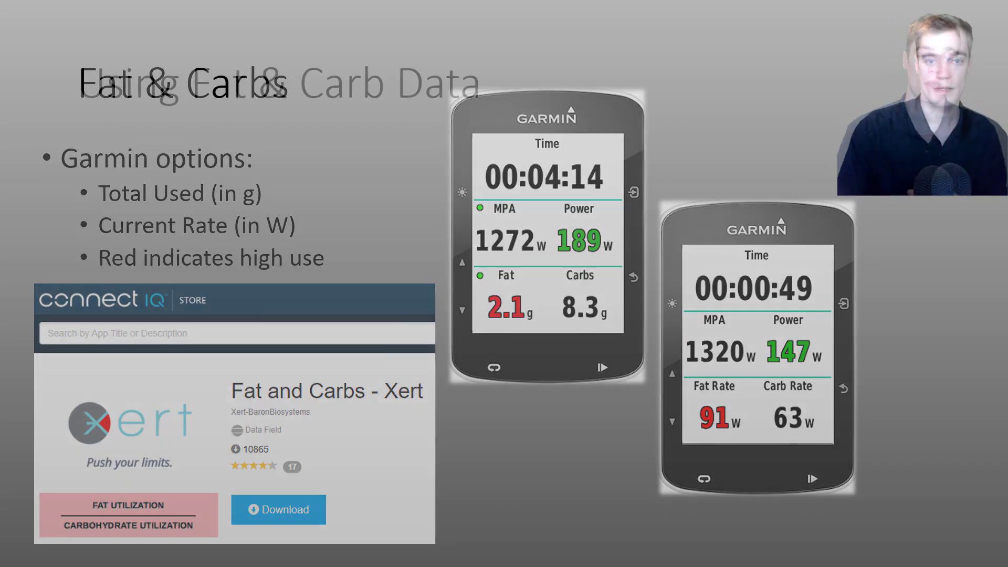